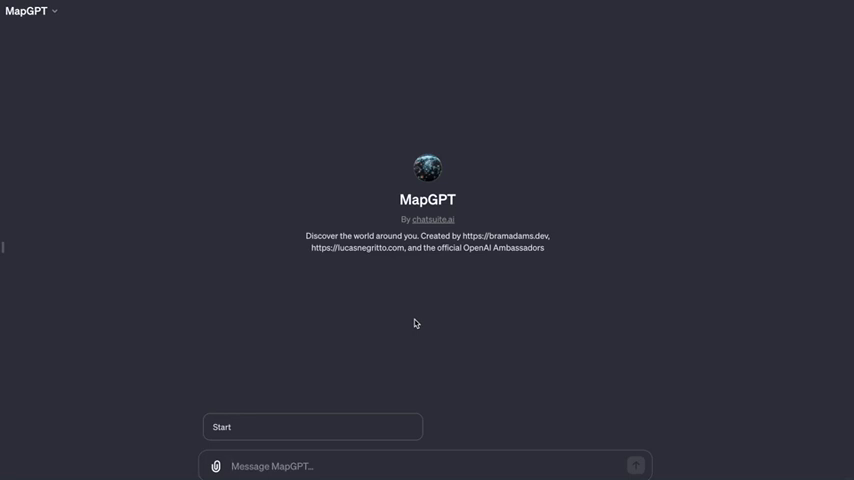
mouse_move(364, 344)
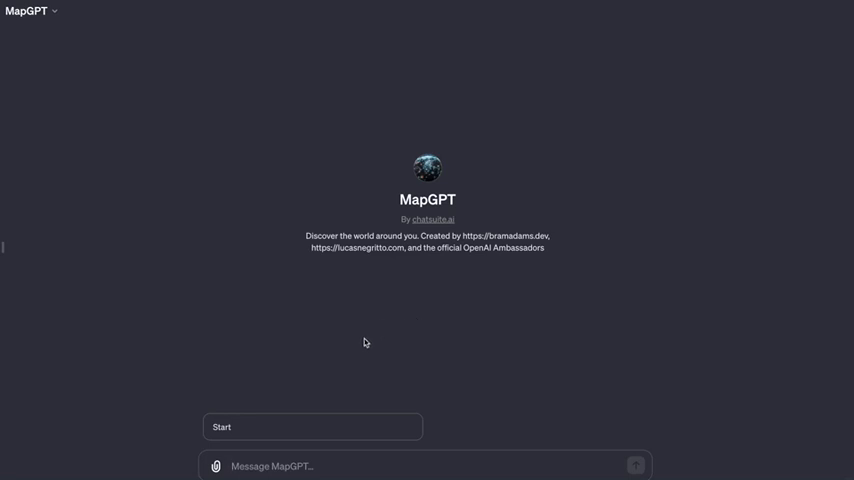
Start the MapGPT conversation with the "Start" conversation starter.
left_click(312, 428)
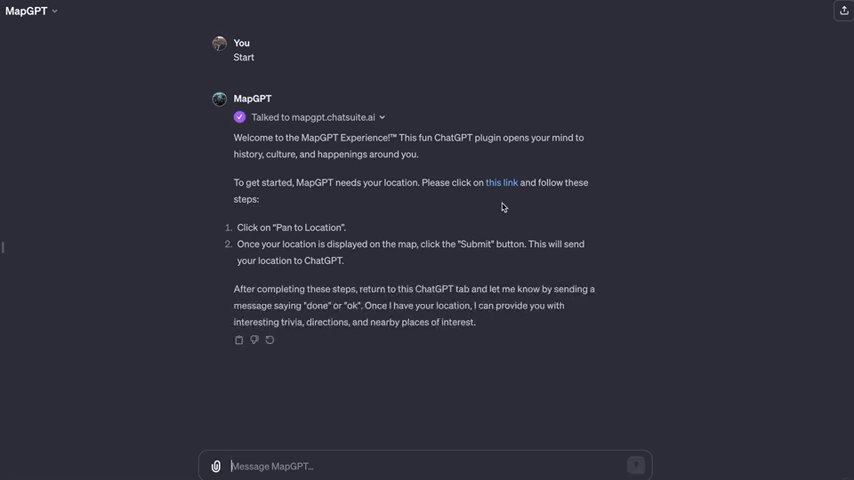
Share the current location near San Francisco through MapGPT's location map link and submit it.
left_click(500, 182)
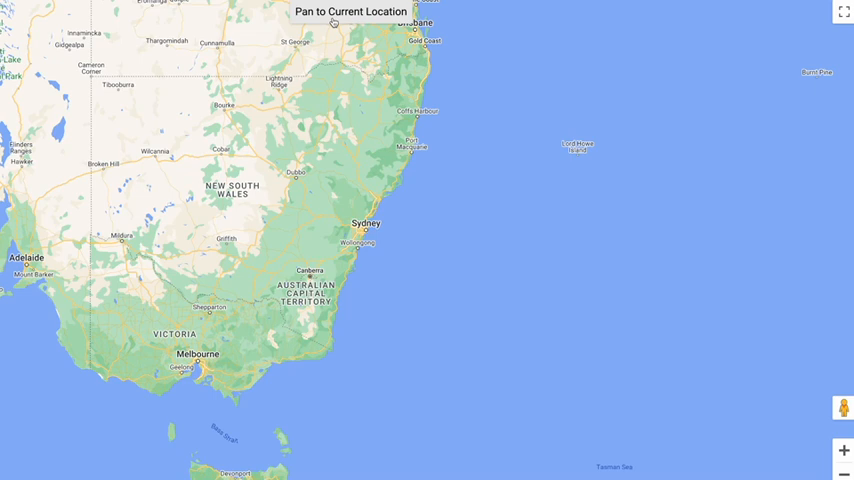
left_click(320, 12)
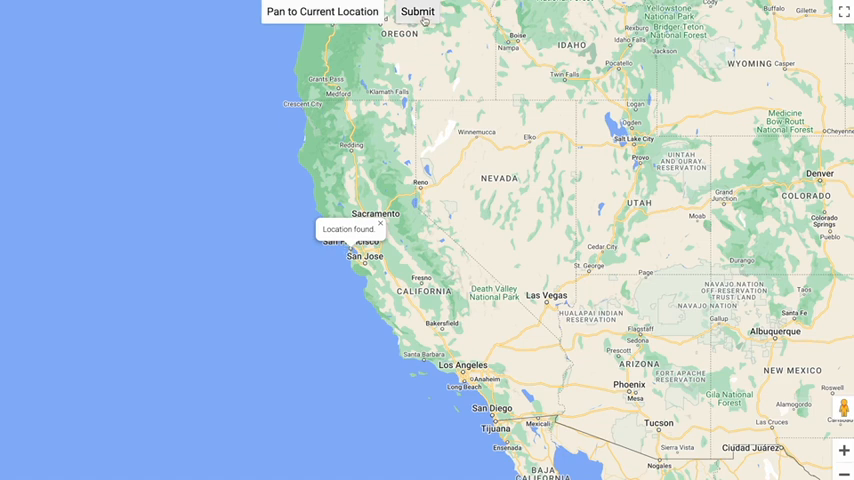
left_click(416, 12)
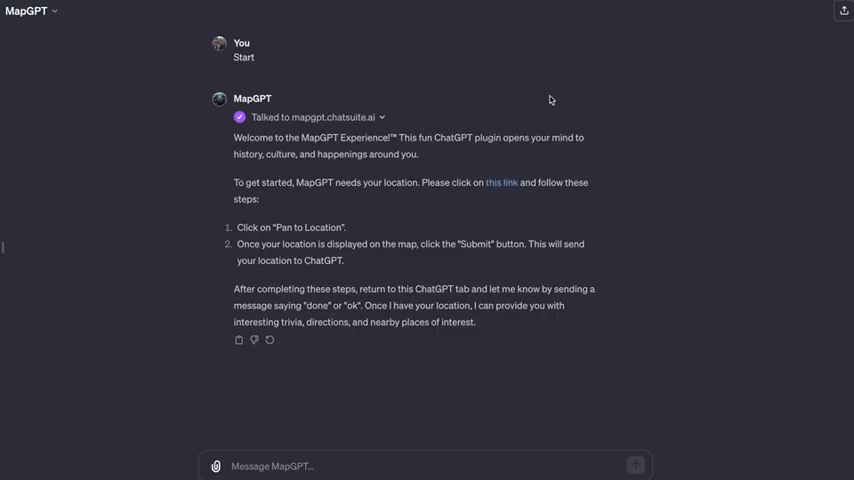
mouse_move(474, 220)
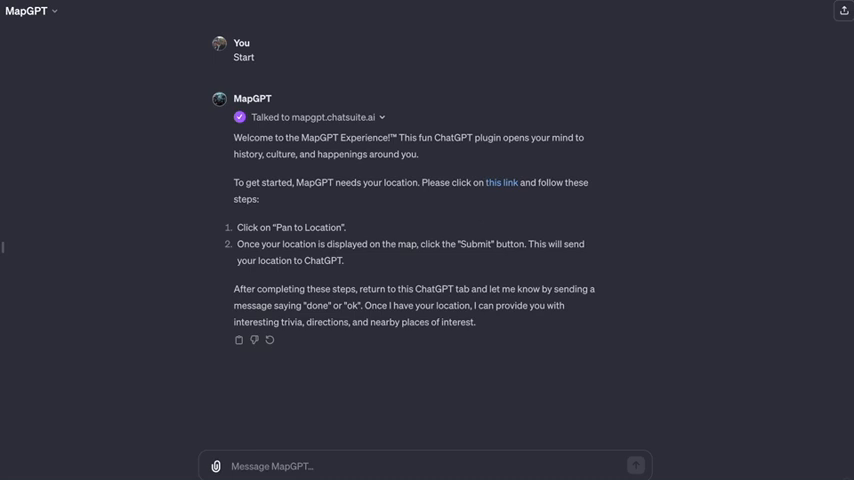
Send "done" and read MapGPT's Linden Lab trivia with the brick headquarters photo.
type("done")
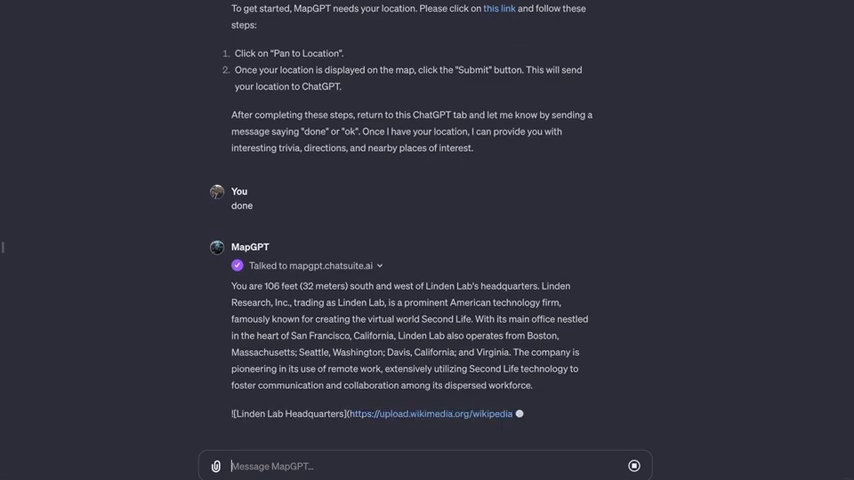
scroll("down", 3)
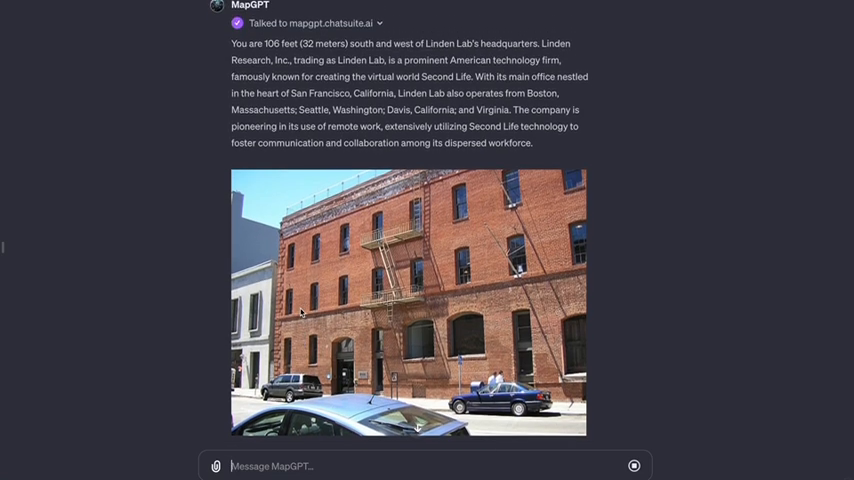
scroll("down", 3)
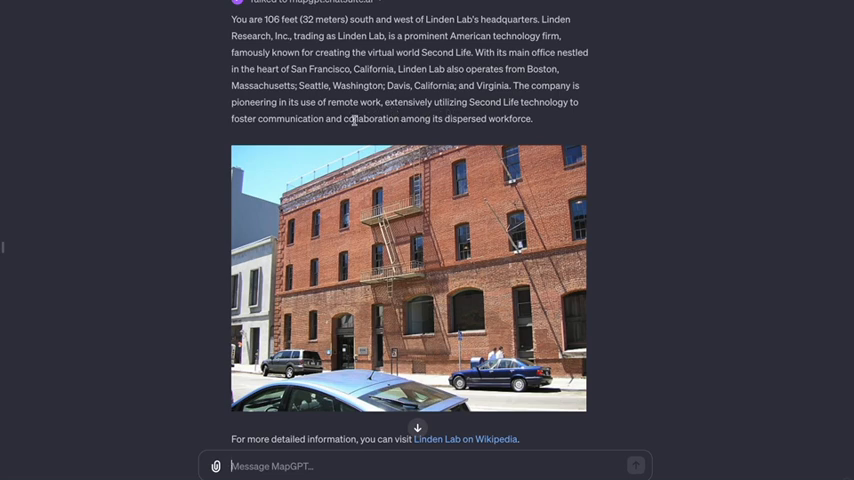
Request an image and view the generated illustration of Linden Lab's headquarters amid San Francisco.
scroll("down", 3)
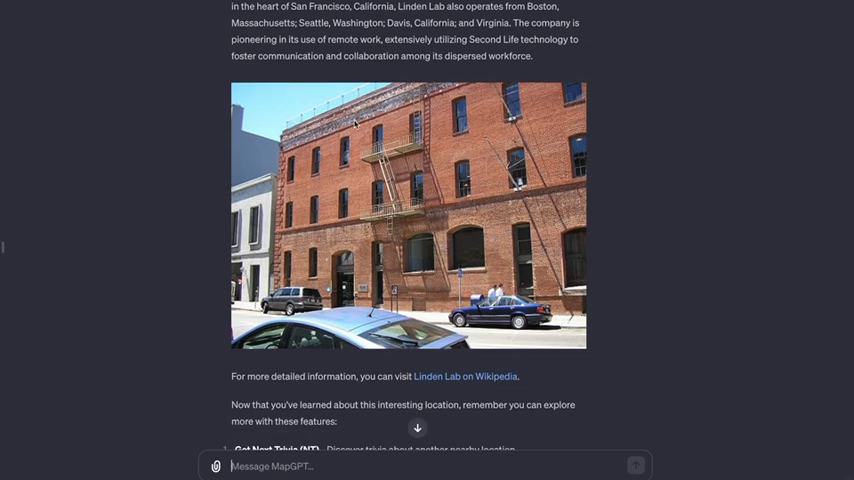
scroll("down", 3)
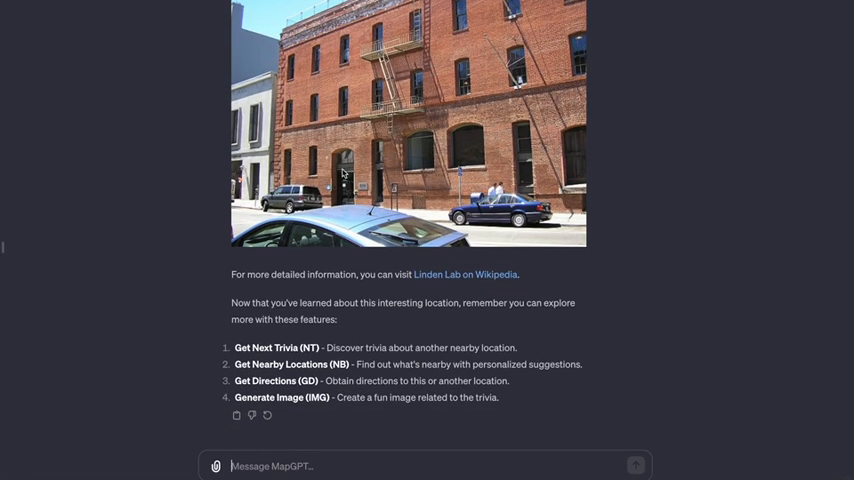
mouse_move(298, 336)
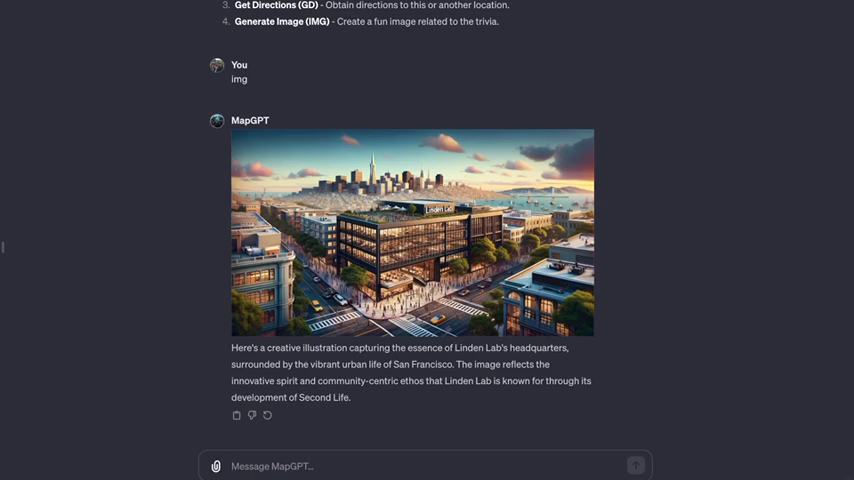
type("N")
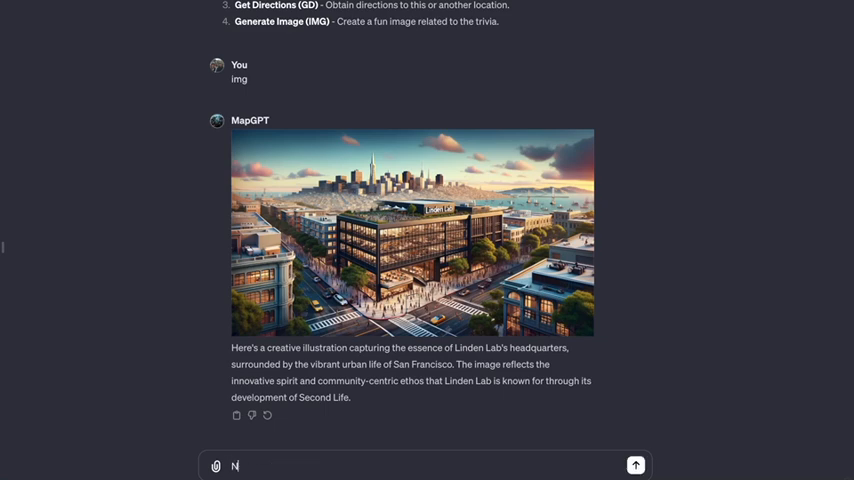